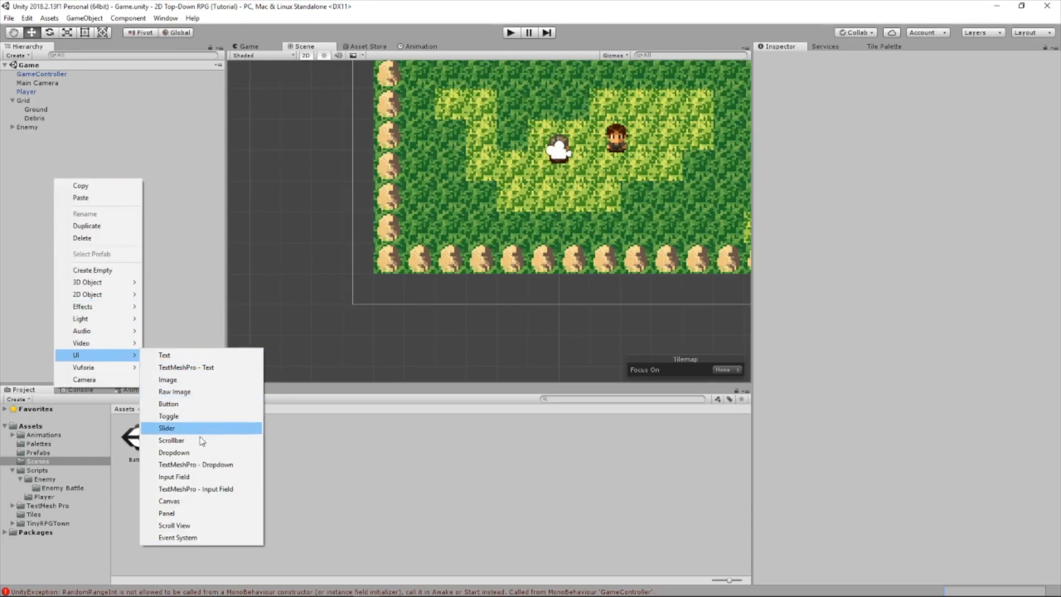
Add a MainUI canvas with an empty Inventory child and start adding its InventoryPanel
{"action": "left_click", "coordinate": [169, 501]}
{"action": "type", "text": "MainUI"}
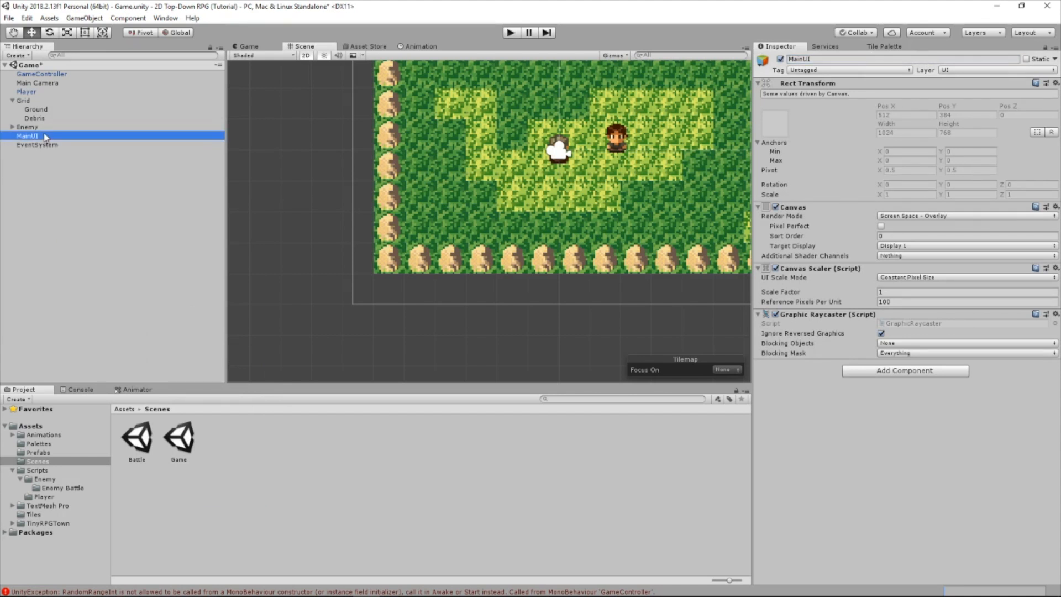
{"action": "right_click", "coordinate": [28, 135]}
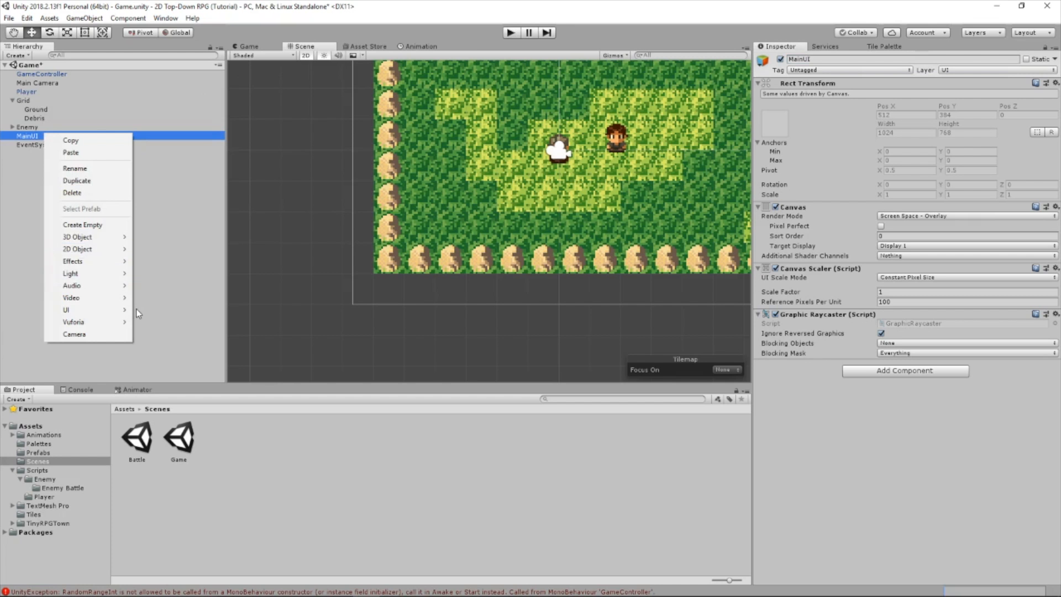
{"action": "left_click", "coordinate": [82, 225]}
{"action": "type", "text": "Inventory"}
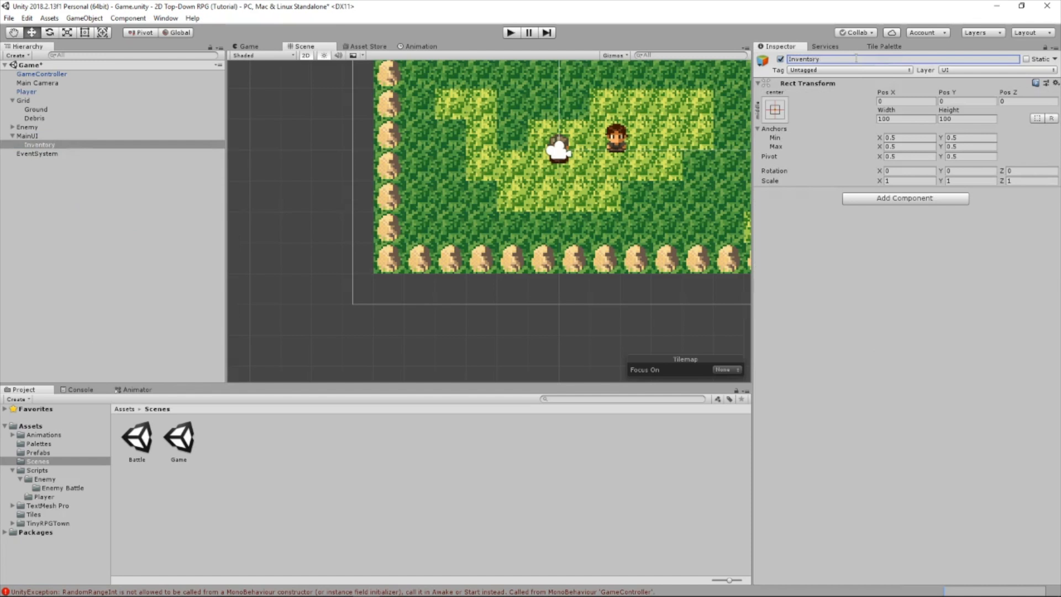
{"action": "right_click", "coordinate": [40, 144]}
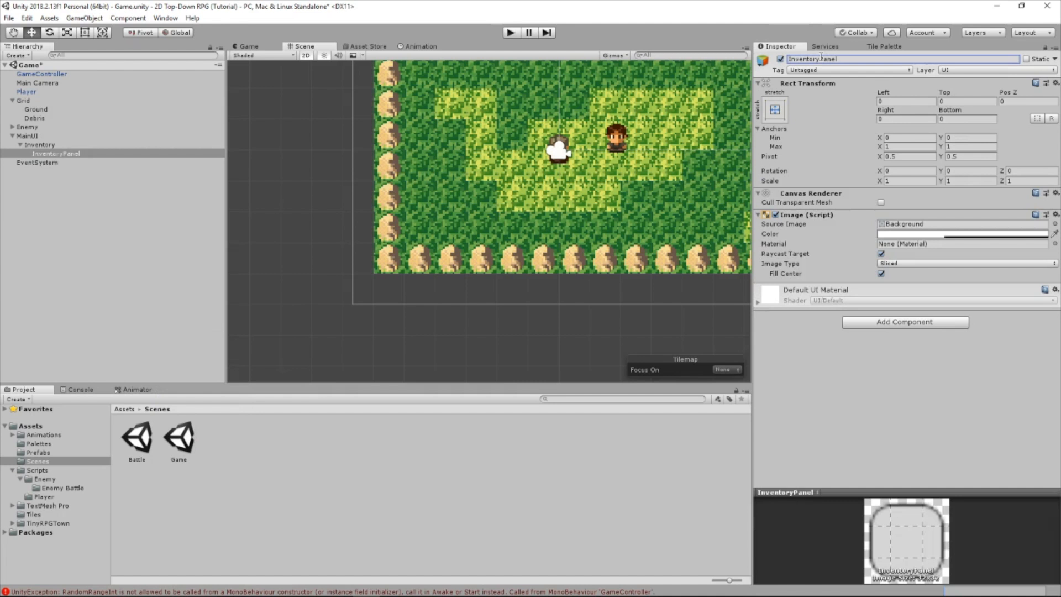
Anchor InventoryPanel to the bottom-left preset at 100 by 100, then return to MainUI
{"action": "left_click", "coordinate": [774, 109]}
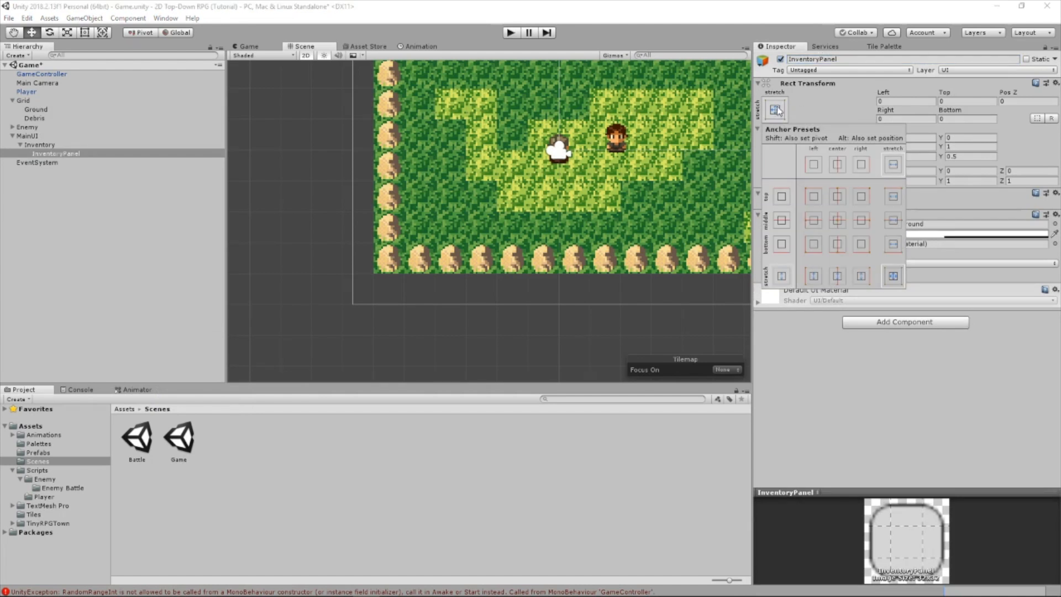
{"action": "mouse_move", "coordinate": [820, 249]}
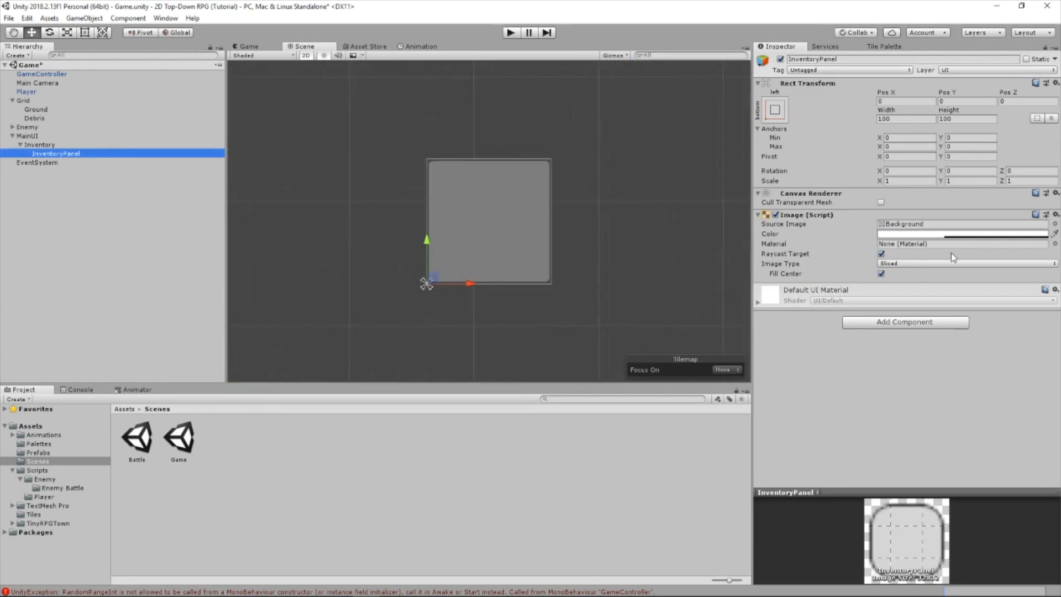
{"action": "left_click", "coordinate": [27, 135]}
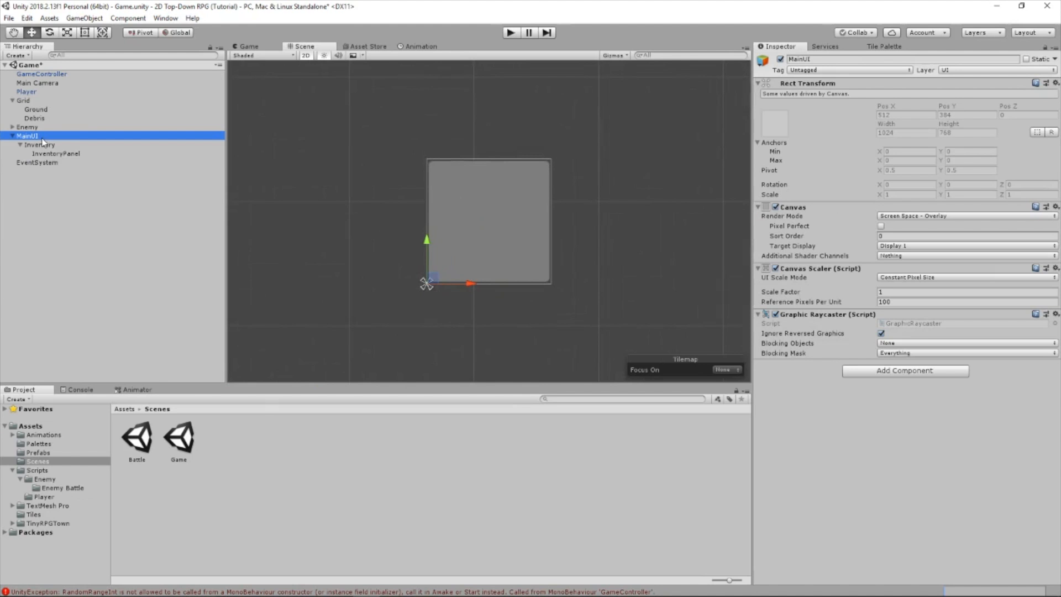
Set MainUI to Screen Space - Camera render mode with Main Camera as render camera
{"action": "left_click", "coordinate": [964, 216]}
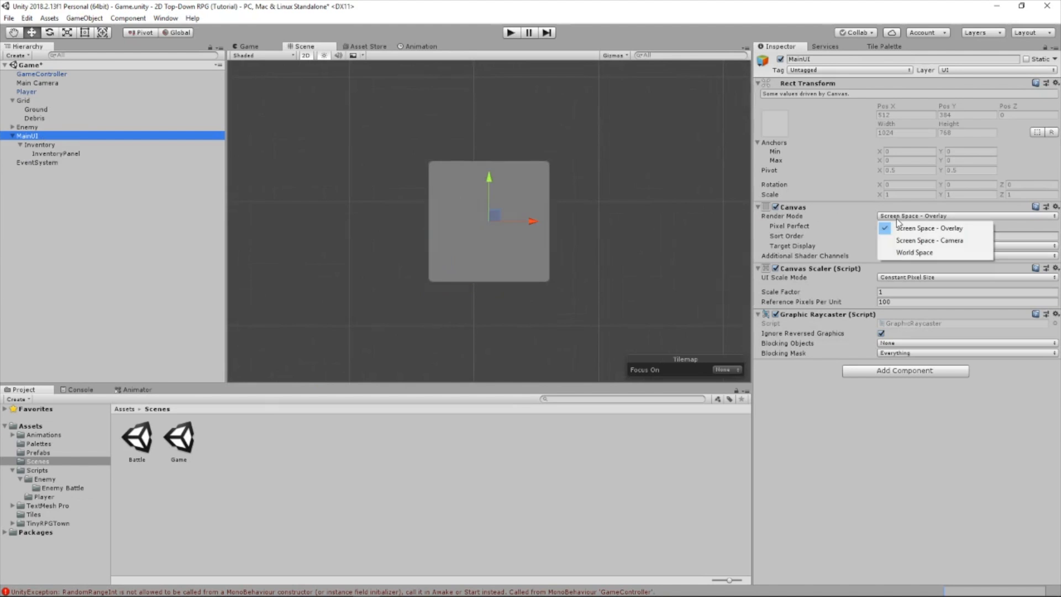
{"action": "left_click", "coordinate": [931, 239]}
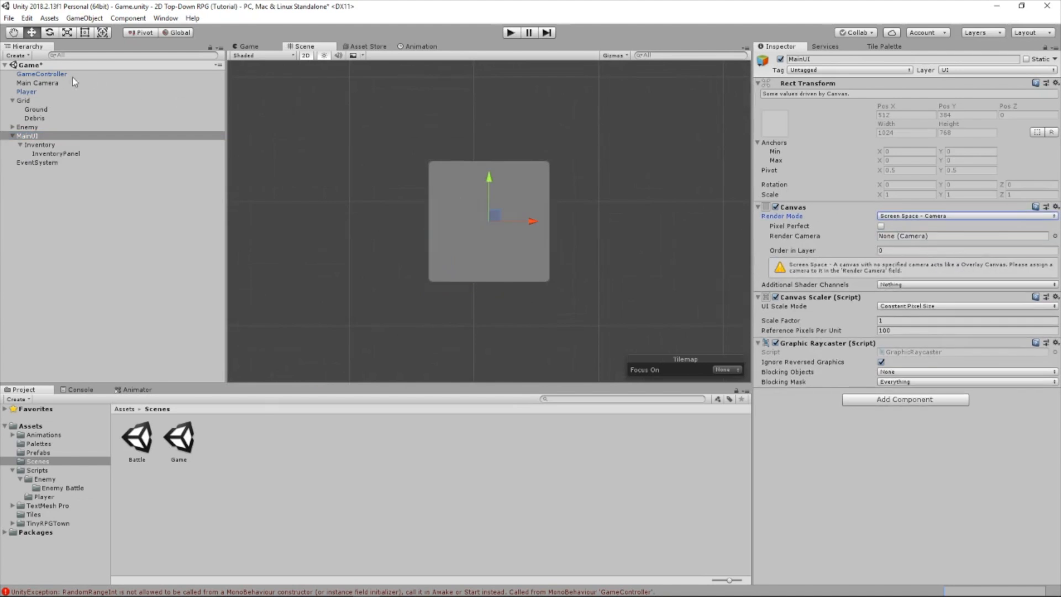
{"action": "left_click", "coordinate": [960, 235]}
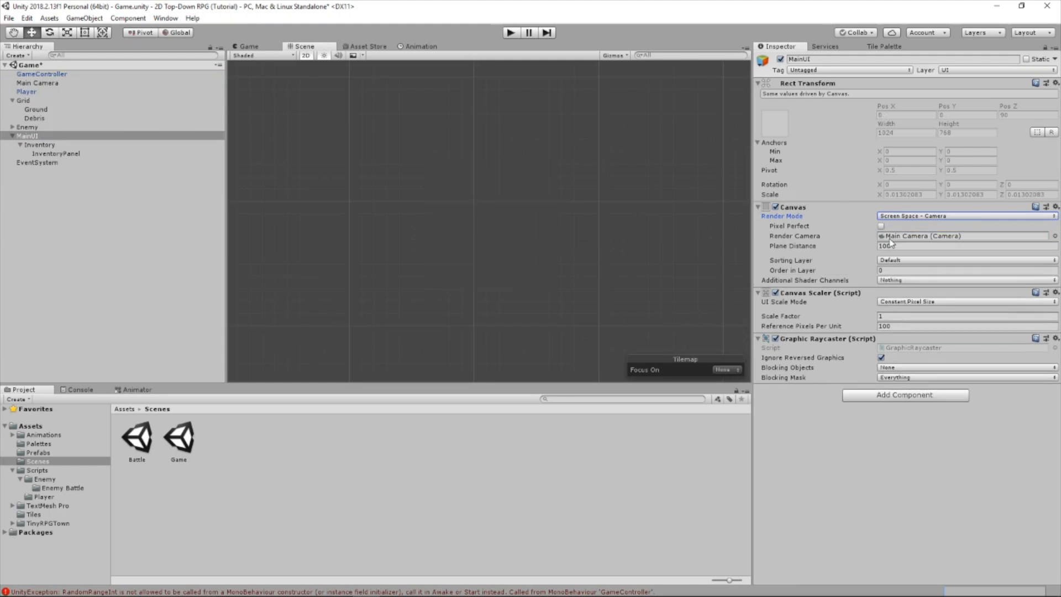
Select the InventoryPanel under Inventory for editing
{"action": "left_click", "coordinate": [40, 144]}
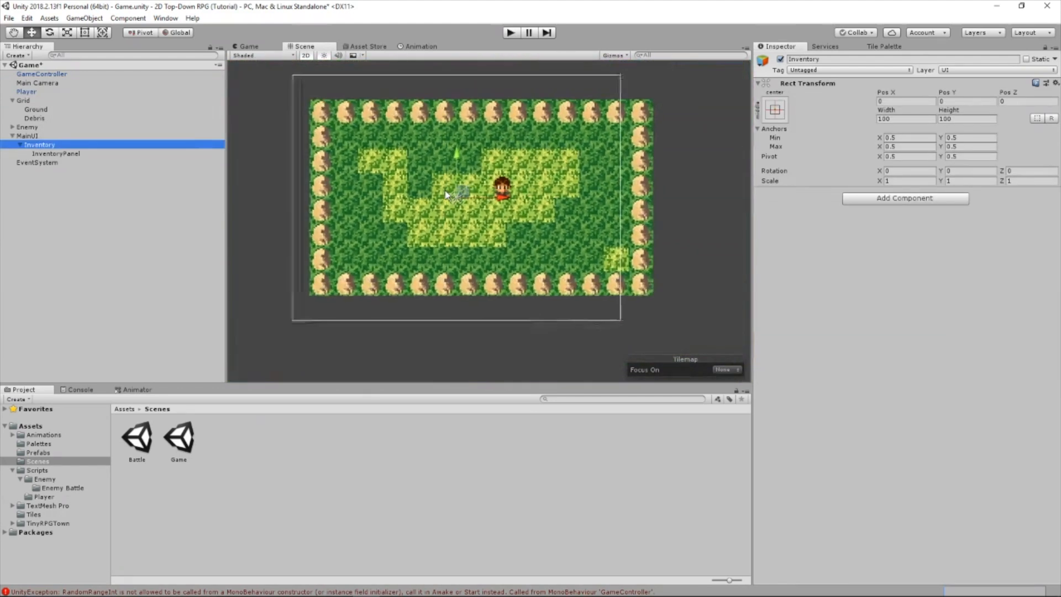
{"action": "left_click", "coordinate": [56, 153]}
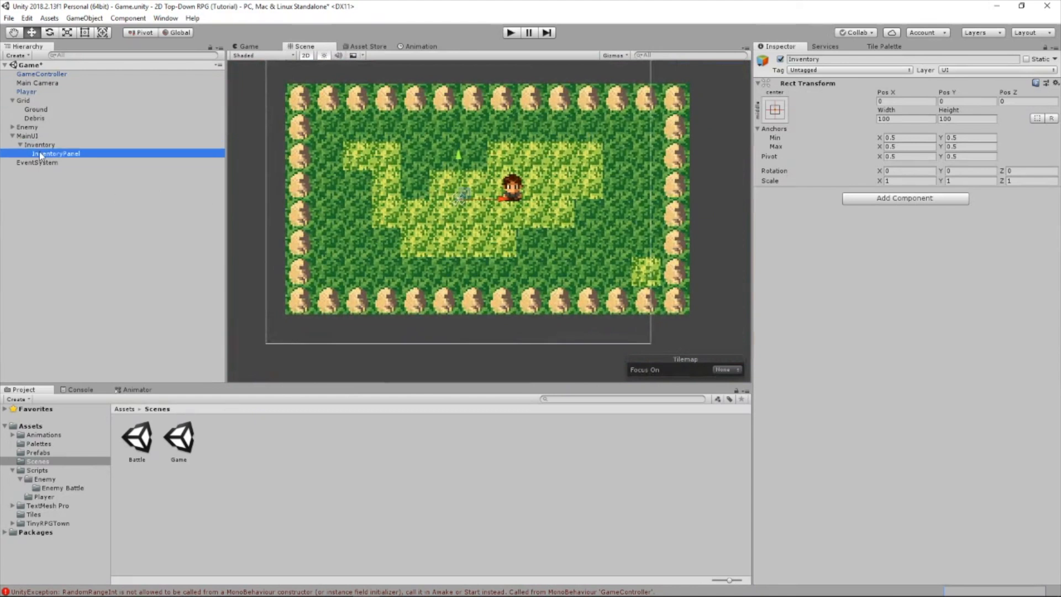
{"action": "left_click", "coordinate": [55, 152]}
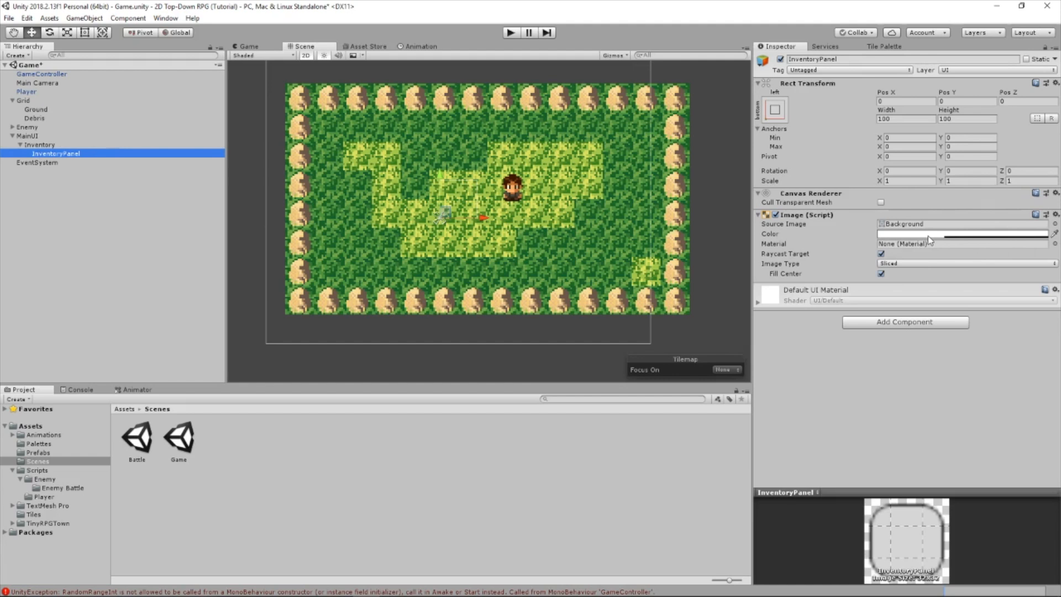
Tint the InventoryPanel image colour black
{"action": "left_click", "coordinate": [961, 233]}
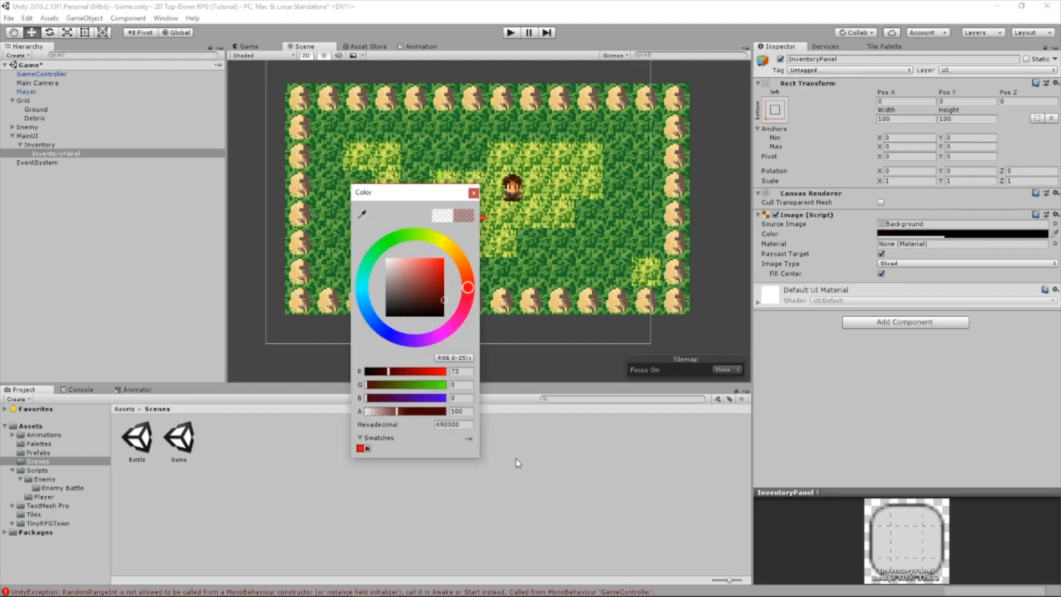
{"action": "left_click", "coordinate": [474, 192]}
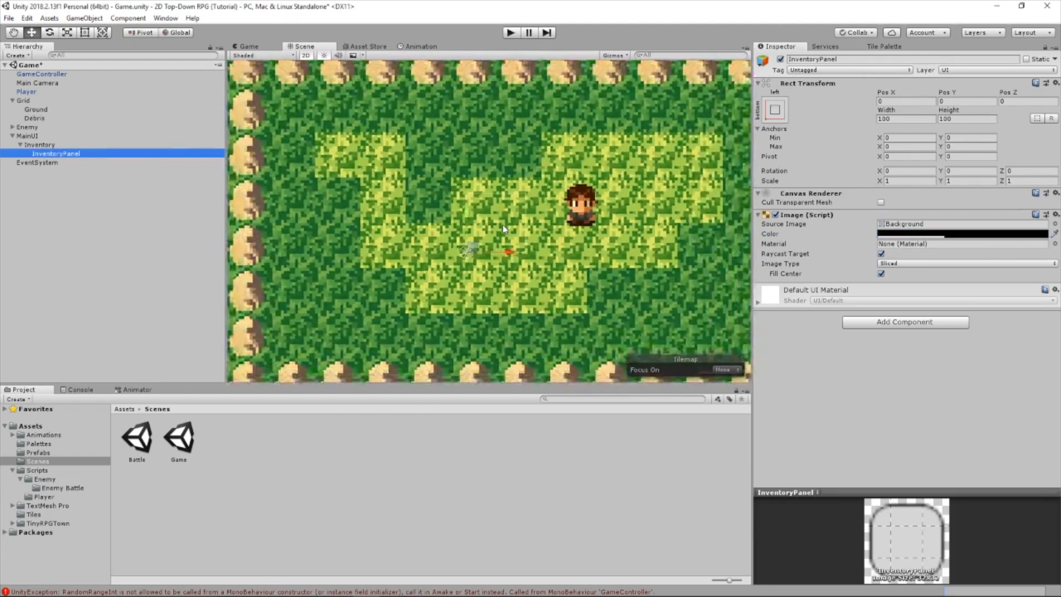
Preview the panel in the Game view and return to the 2D Scene view
{"action": "left_click", "coordinate": [305, 55]}
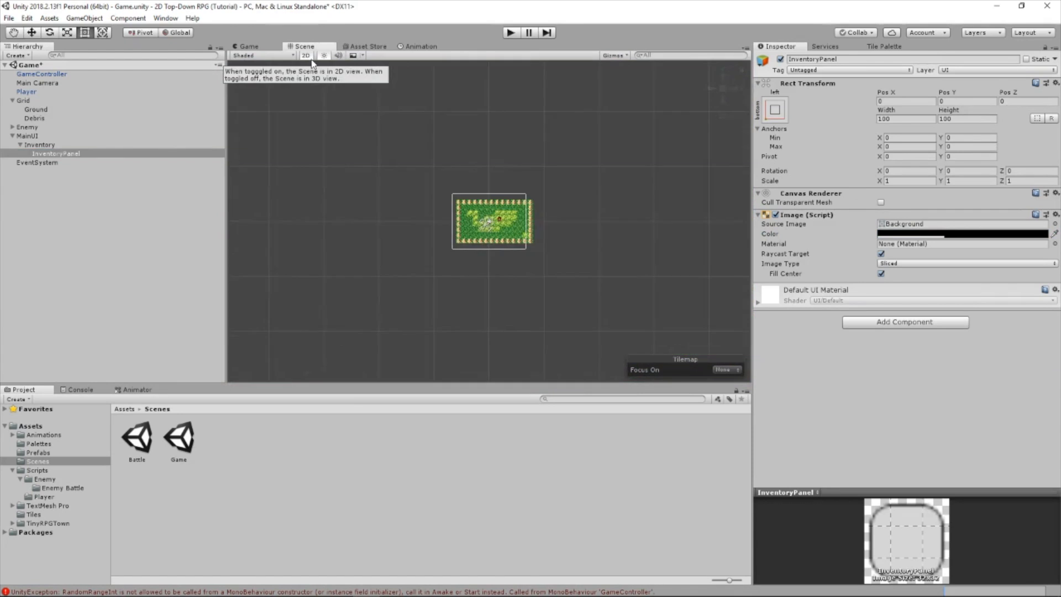
{"action": "left_click", "coordinate": [305, 55]}
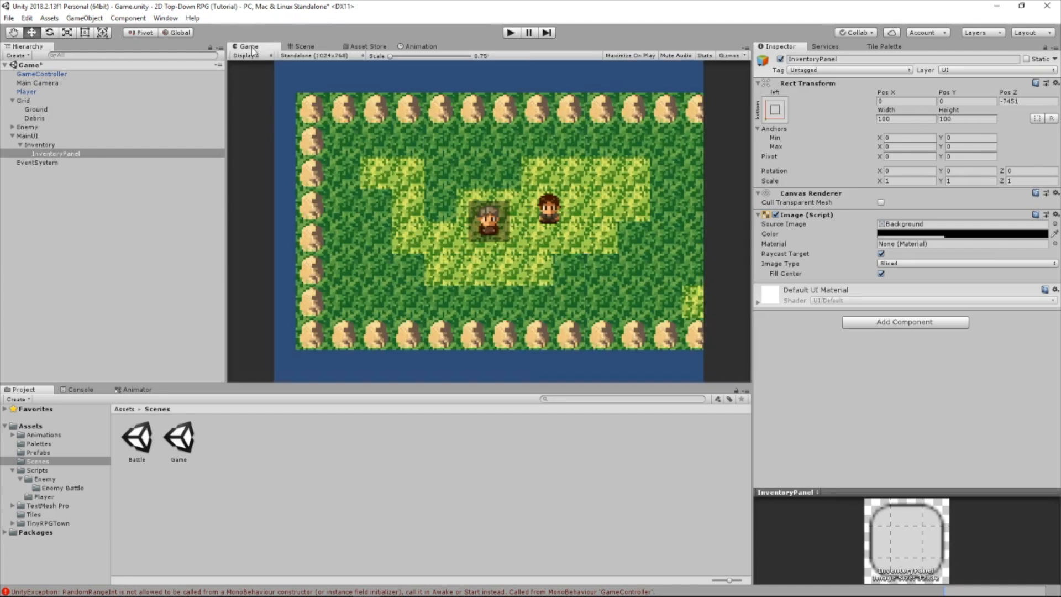
{"action": "left_click", "coordinate": [304, 46]}
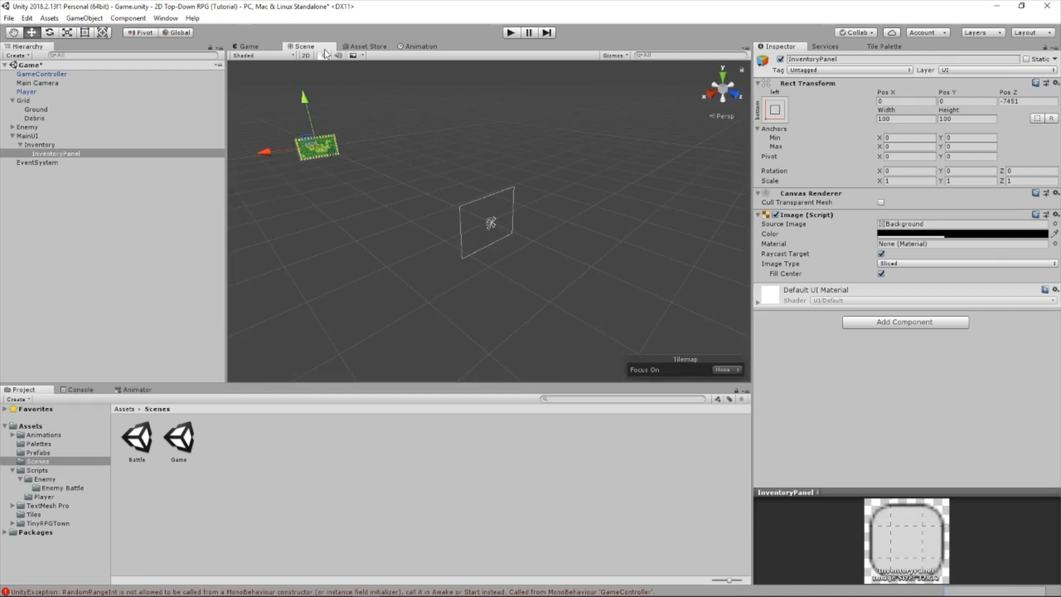
{"action": "left_click", "coordinate": [305, 55]}
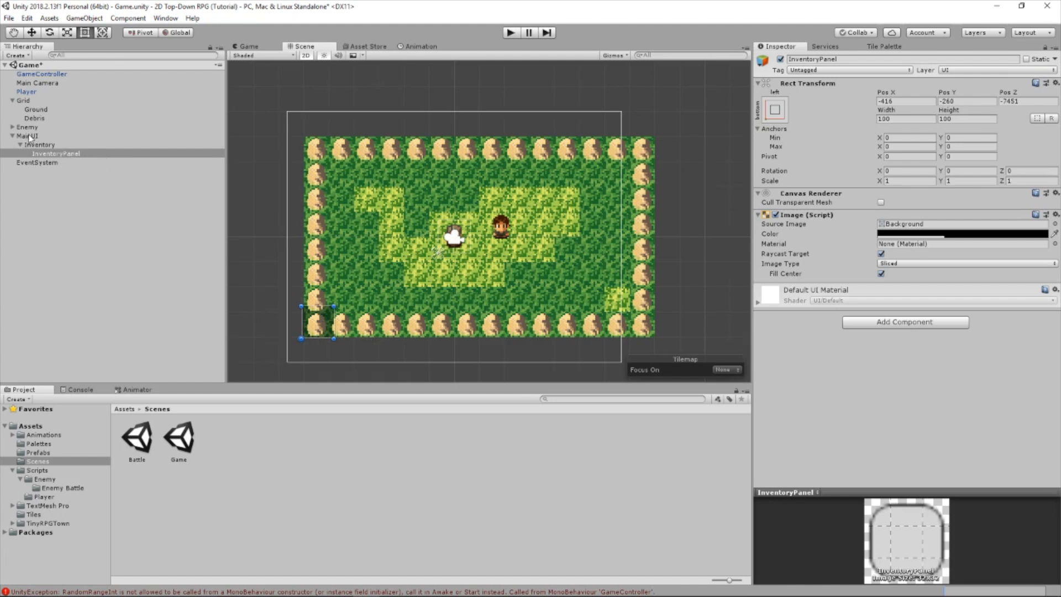
Inspect the Debris tilemap, then resize InventoryPanel to about 309 by 156
{"action": "left_click", "coordinate": [34, 118]}
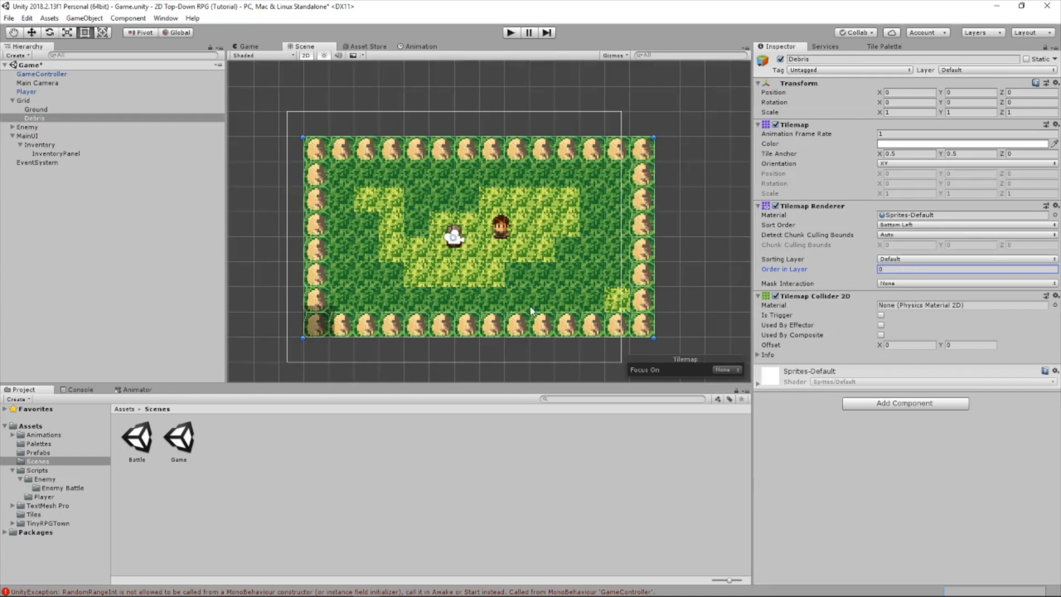
{"action": "left_click", "coordinate": [56, 154]}
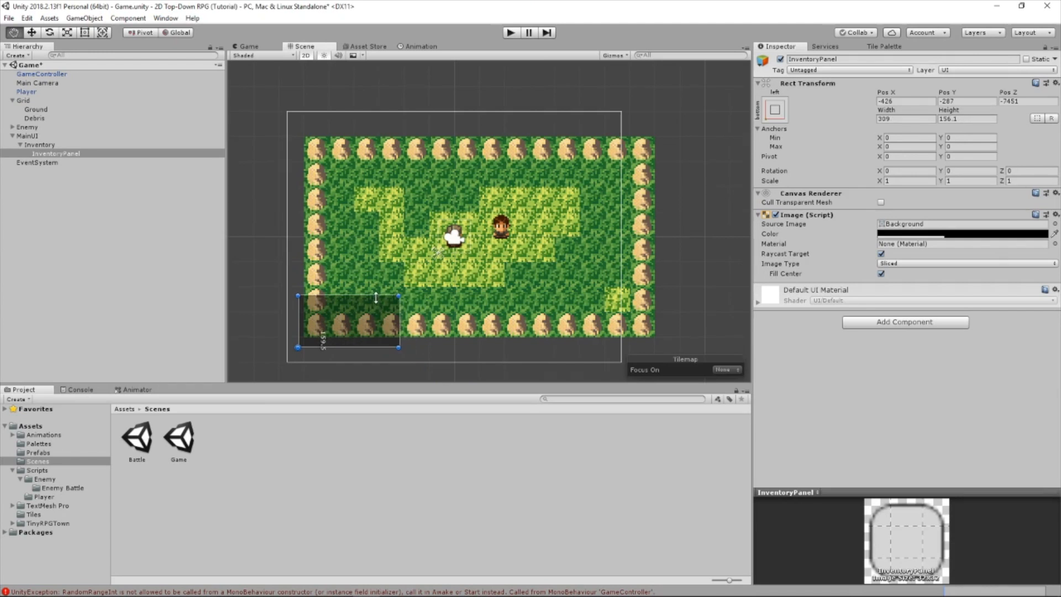
Add an empty child named InventorySlots under InventoryPanel
{"action": "right_click", "coordinate": [57, 154]}
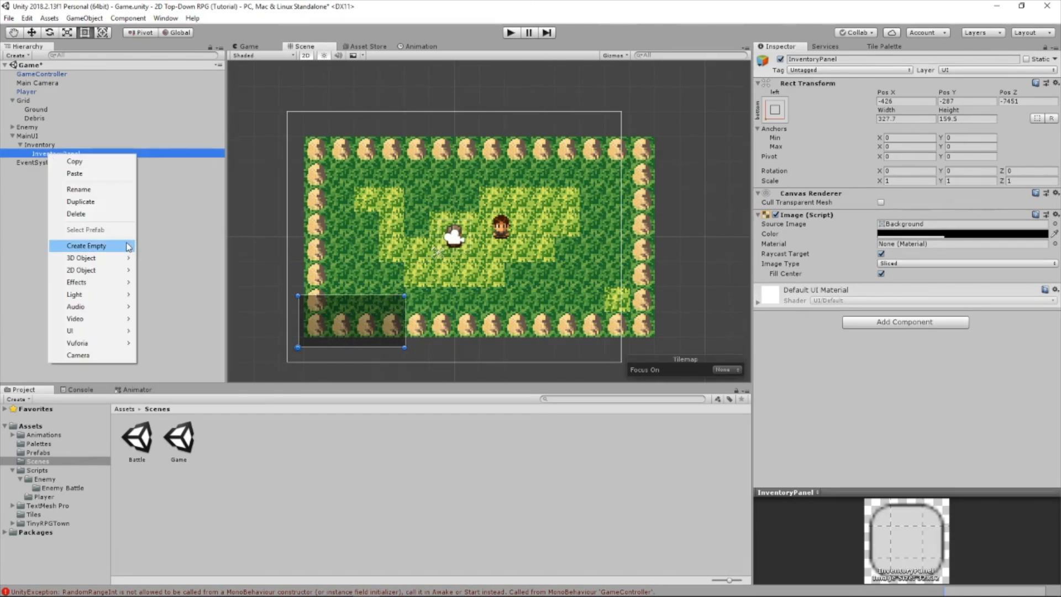
{"action": "left_click", "coordinate": [86, 245]}
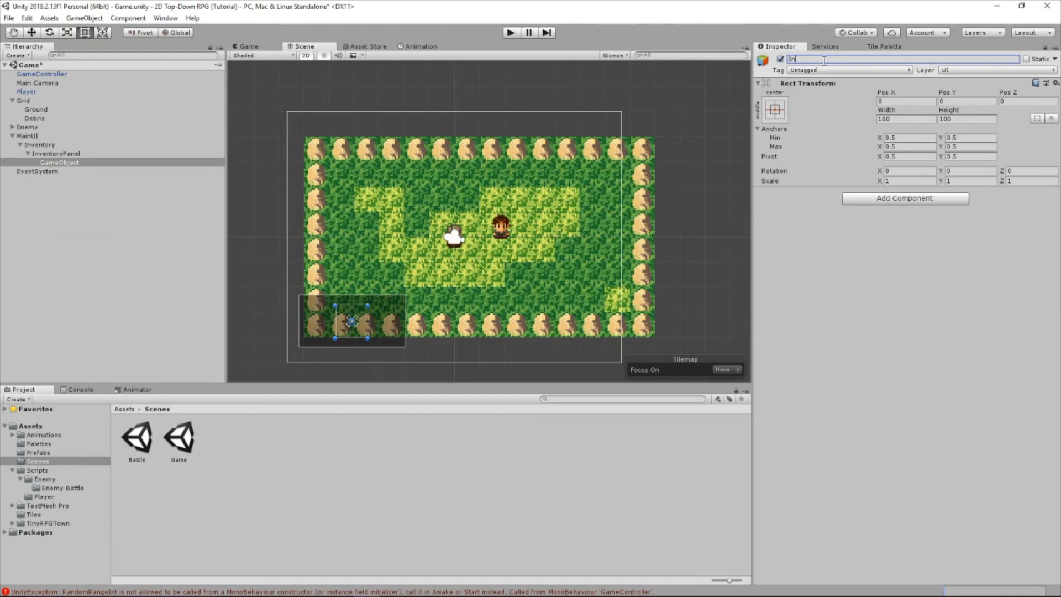
{"action": "type", "text": "InventorySlots"}
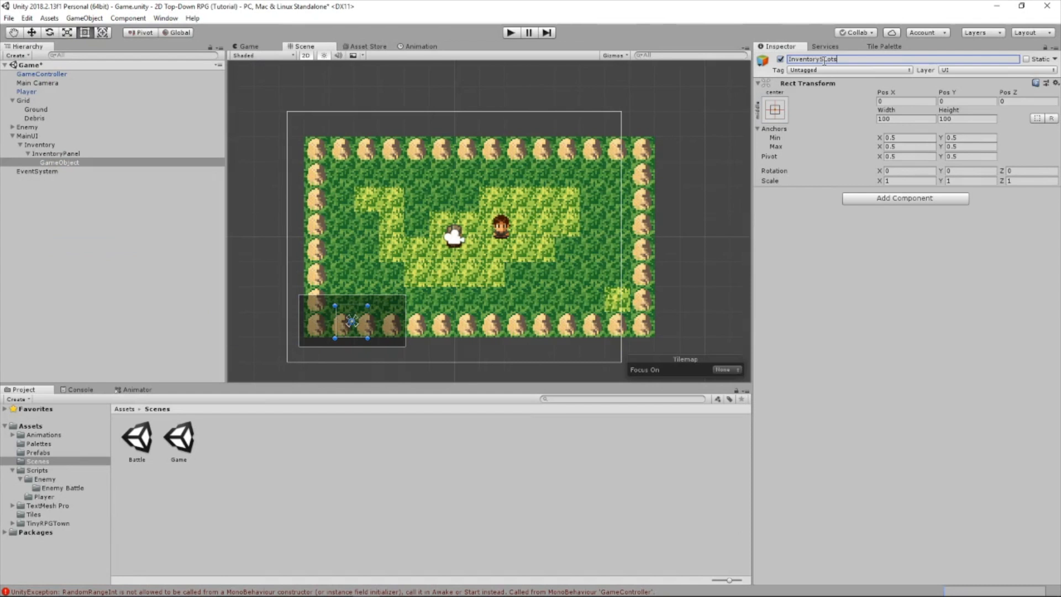
Anchor and pivot InventorySlots to the top-left corner preset
{"action": "left_click", "coordinate": [774, 109]}
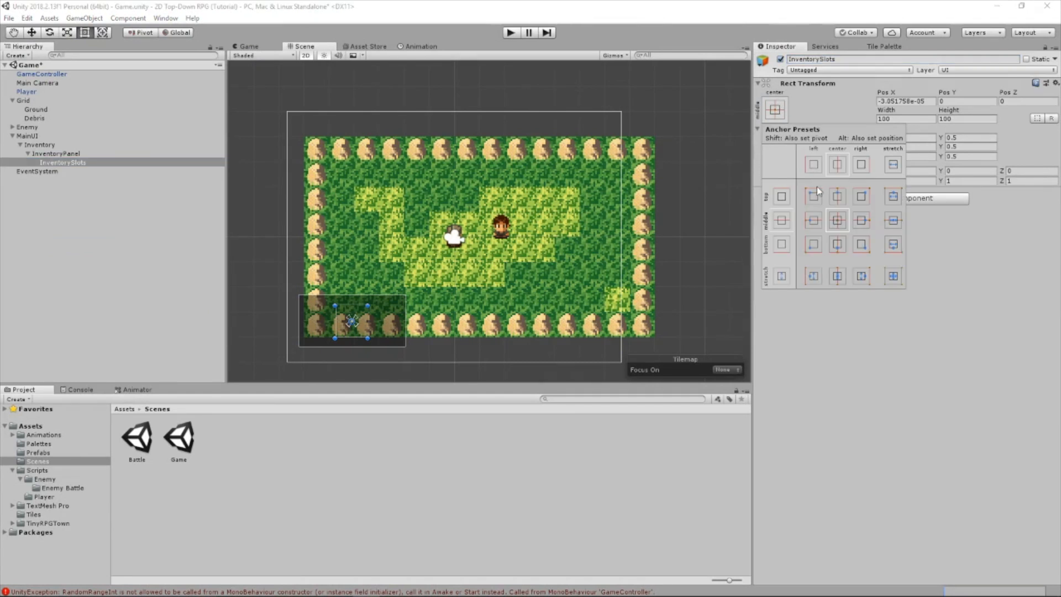
{"action": "left_click", "coordinate": [812, 196]}
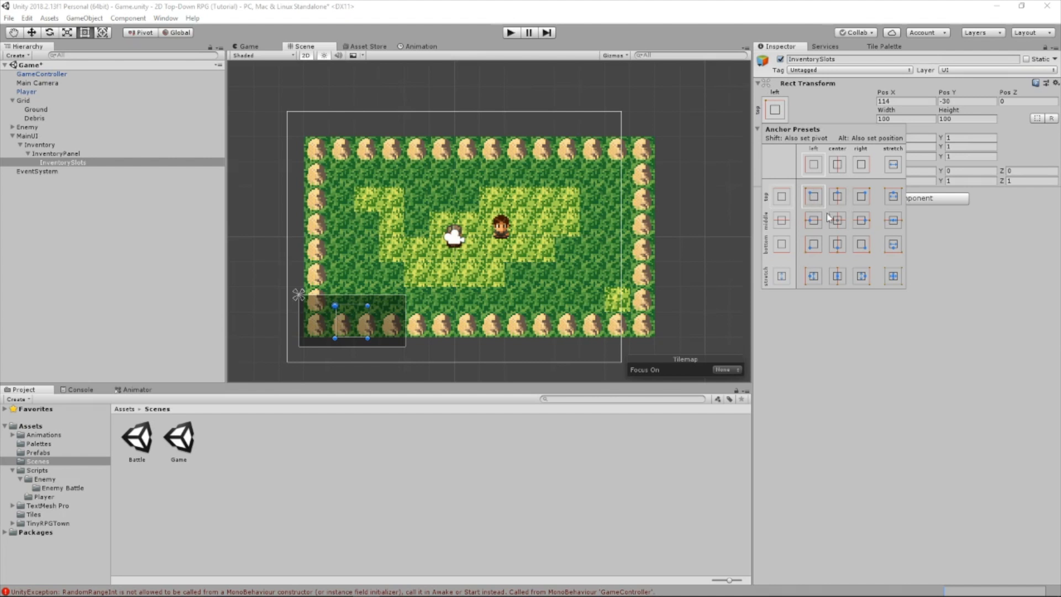
{"action": "left_click", "coordinate": [774, 110]}
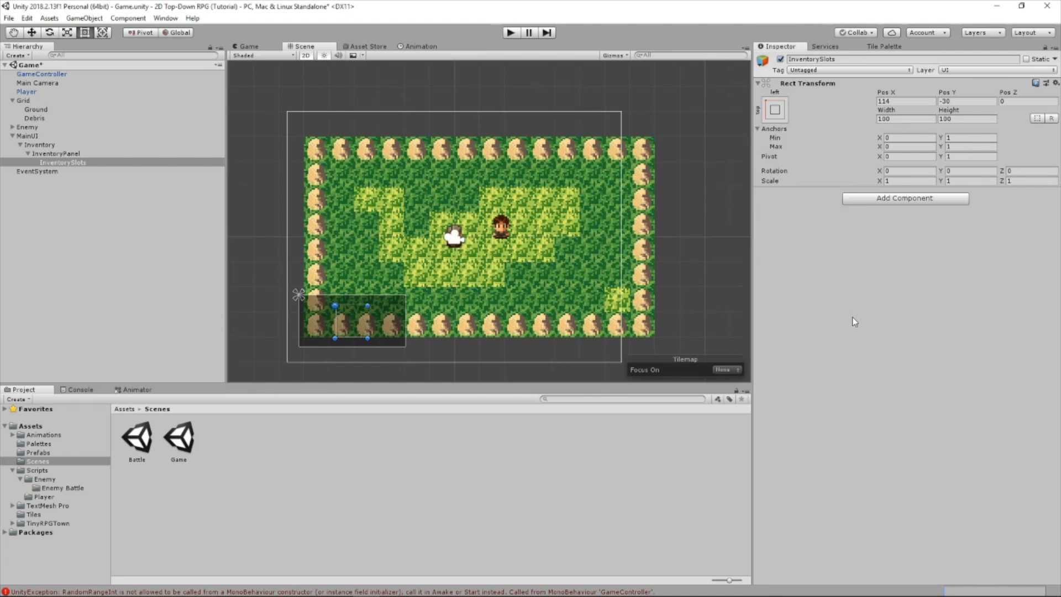
{"action": "right_click", "coordinate": [62, 163]}
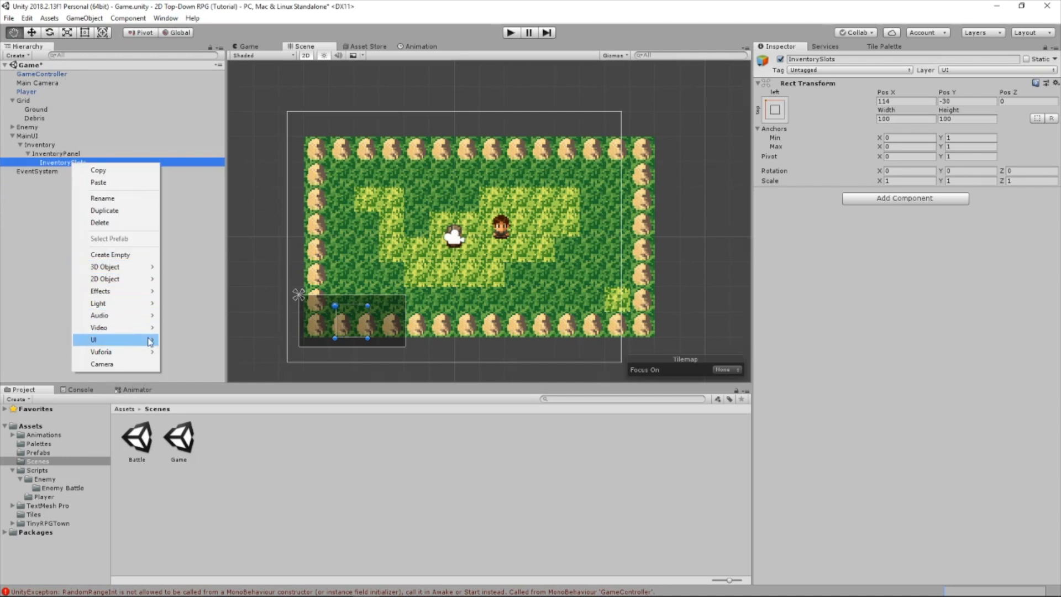
Add a white Inventory Slots image inside InventorySlots and check the panel size
{"action": "left_click", "coordinate": [95, 340]}
{"action": "type", "text": "Inventory Slots"}
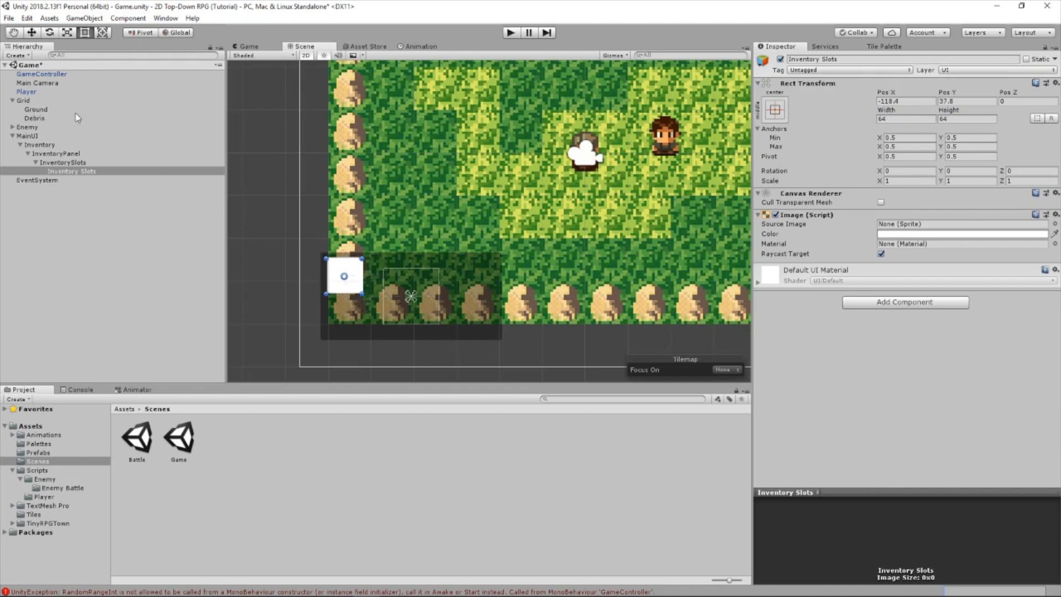
{"action": "left_click", "coordinate": [55, 152]}
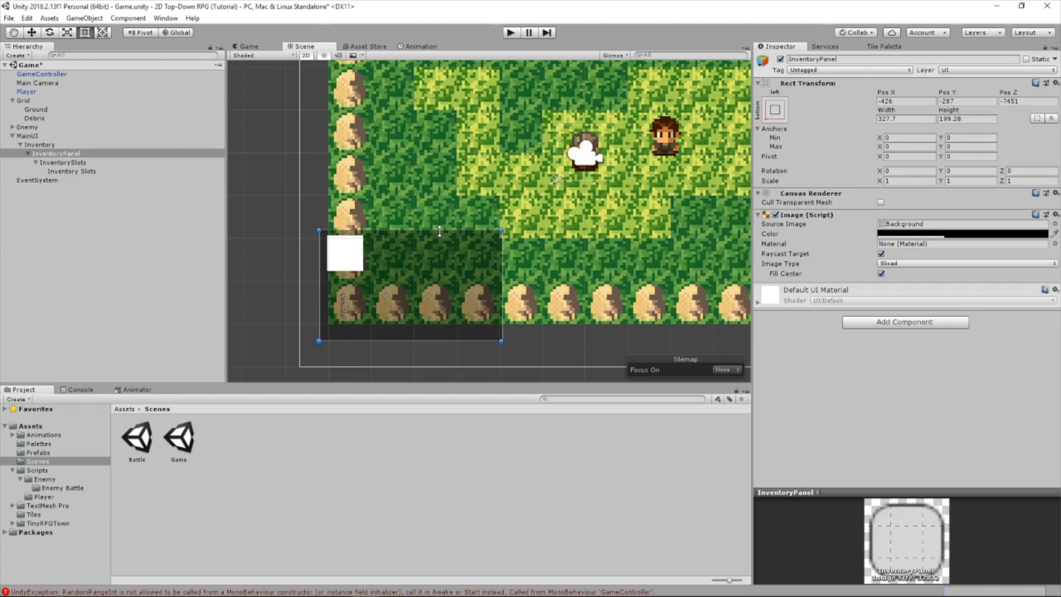
{"action": "left_click", "coordinate": [63, 162]}
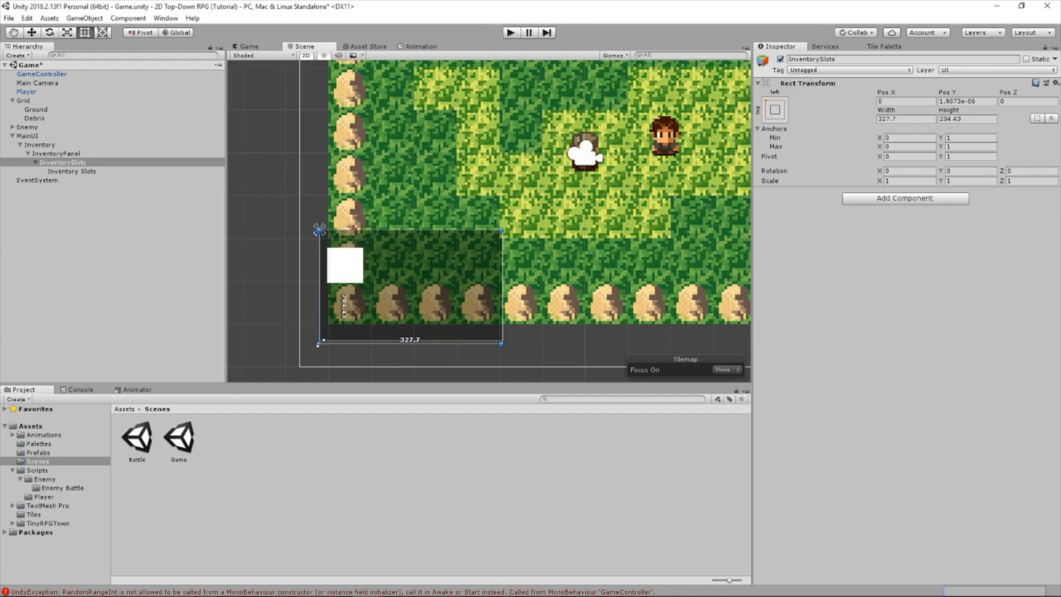
Size the slot image 64 by 64 and anchor it top-left in the panel
{"action": "left_click", "coordinate": [71, 172]}
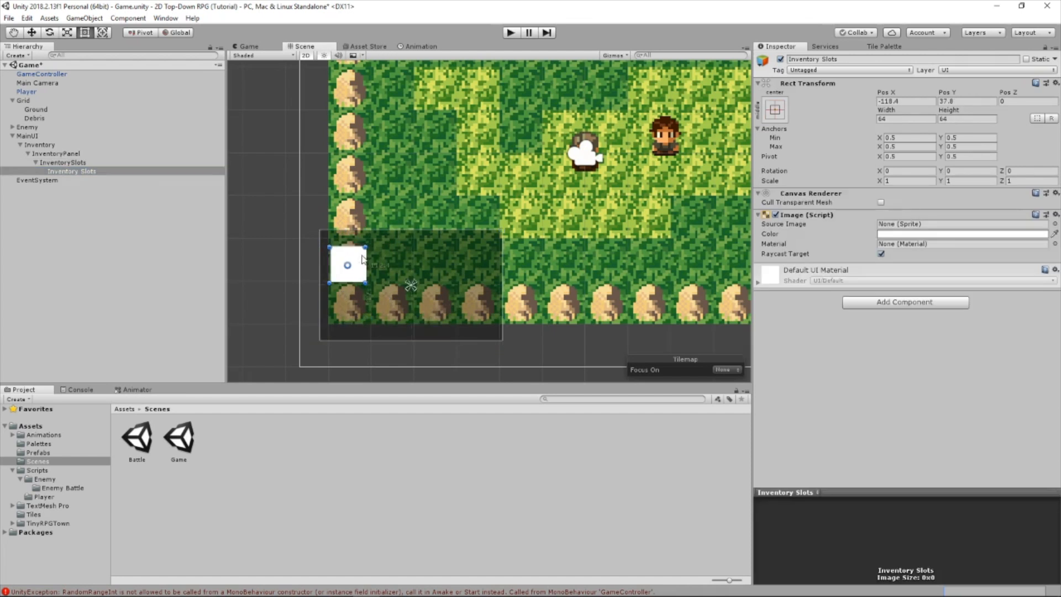
{"action": "left_click", "coordinate": [773, 109]}
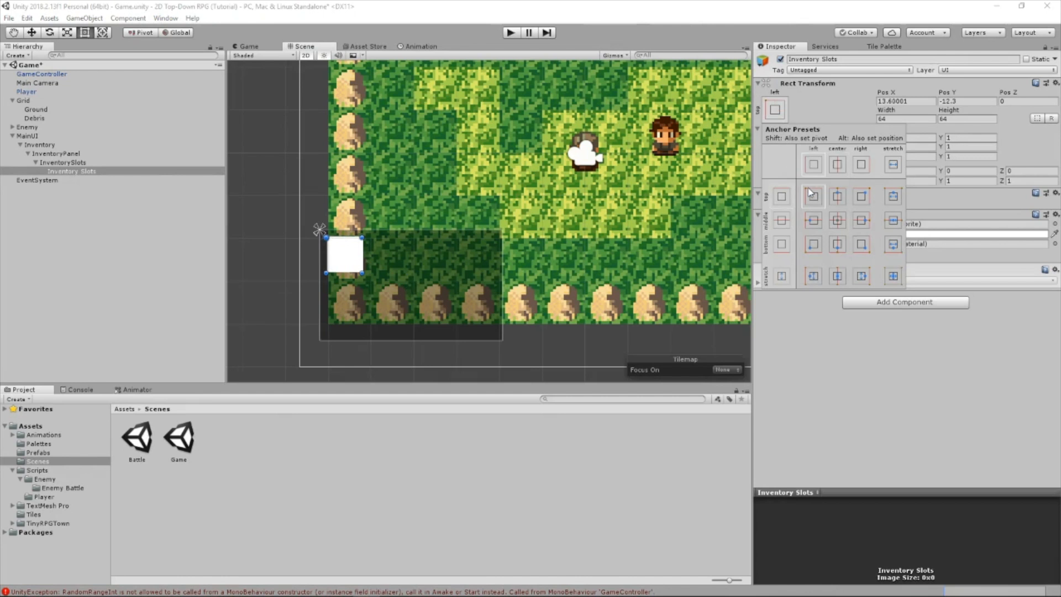
{"action": "right_click", "coordinate": [71, 170]}
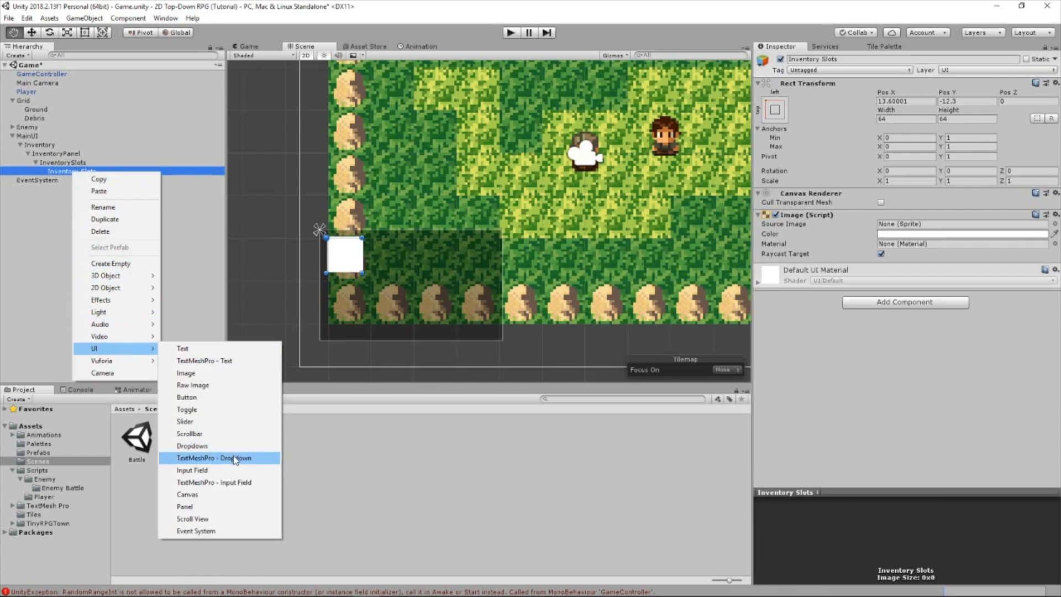
Add an Item image inside the slot showing the barrel sprite
{"action": "left_click", "coordinate": [186, 372]}
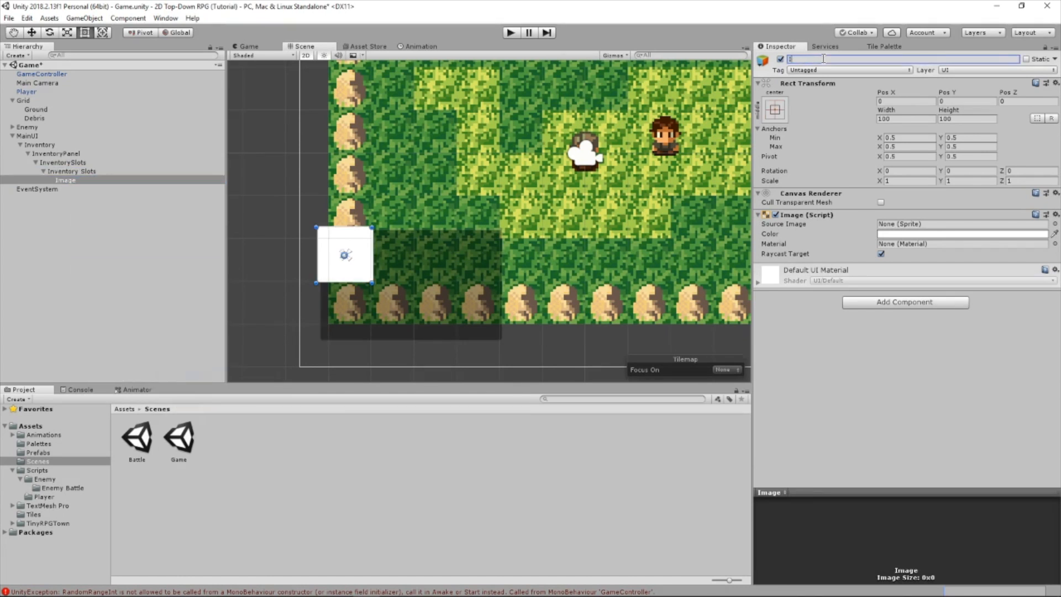
{"action": "left_click", "coordinate": [1053, 224]}
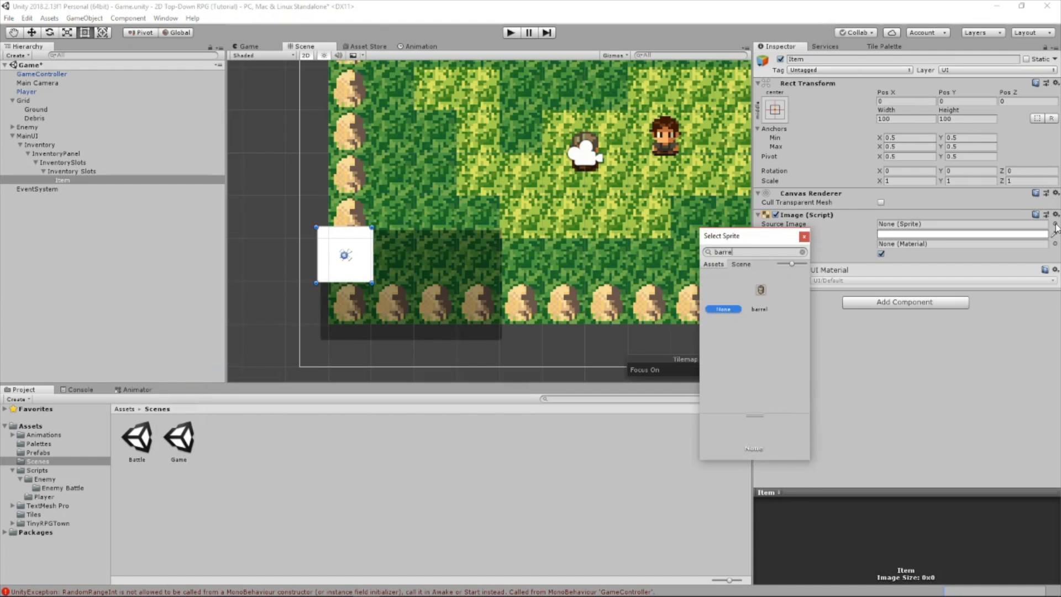
{"action": "double_click", "coordinate": [760, 290]}
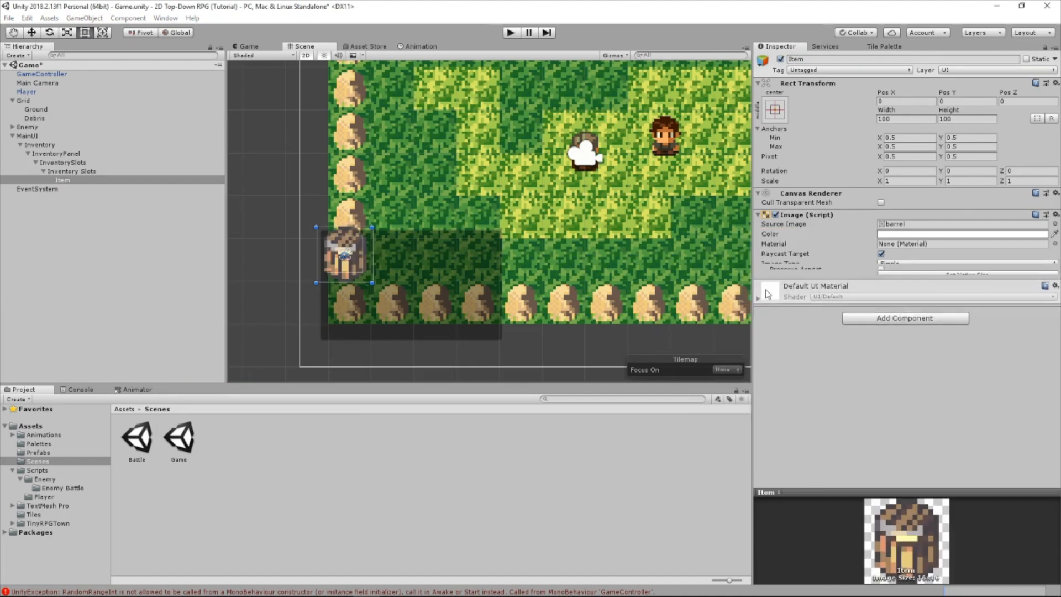
{"action": "left_click", "coordinate": [905, 118]}
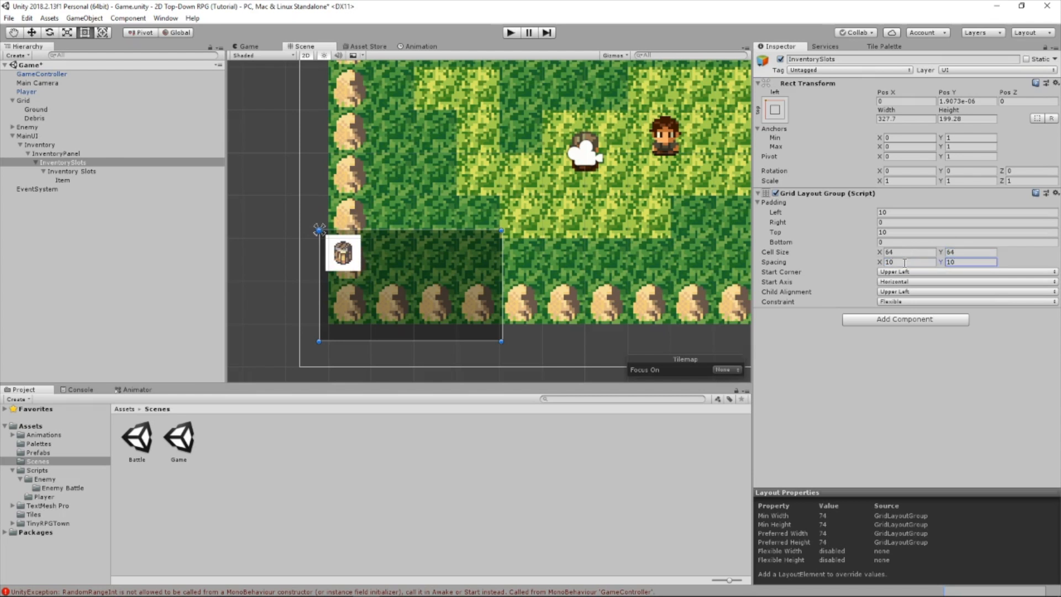
Grid-layout InventorySlots with 64-pixel cells, 10 spacing and padding, and duplicate the slot to twelve
{"action": "left_click", "coordinate": [72, 170]}
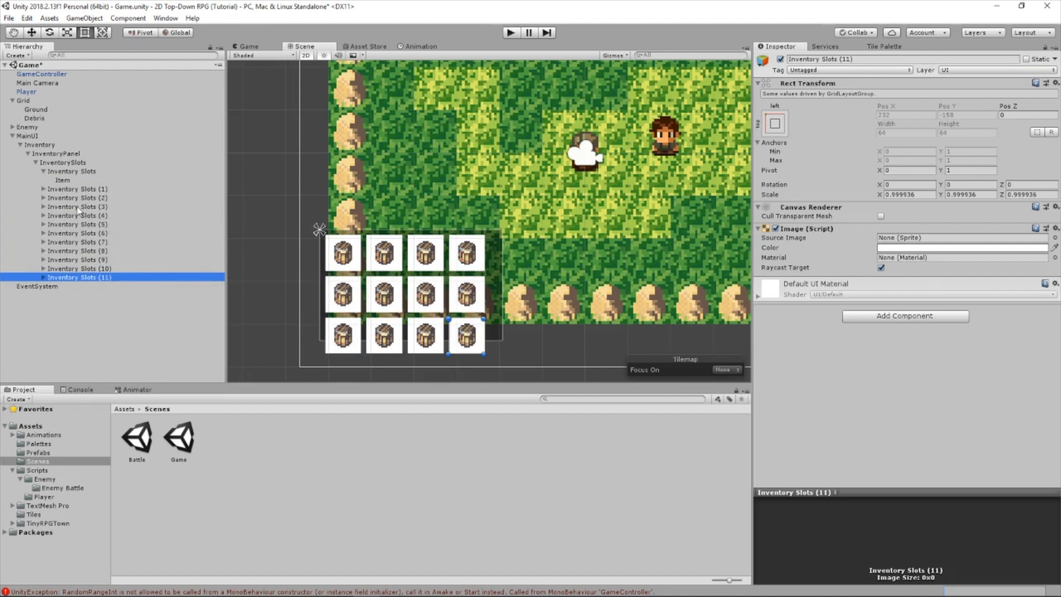
Shrink InventoryPanel and InventorySlots around the 4×3 grid, panel about 309 by 236
{"action": "left_click", "coordinate": [40, 143]}
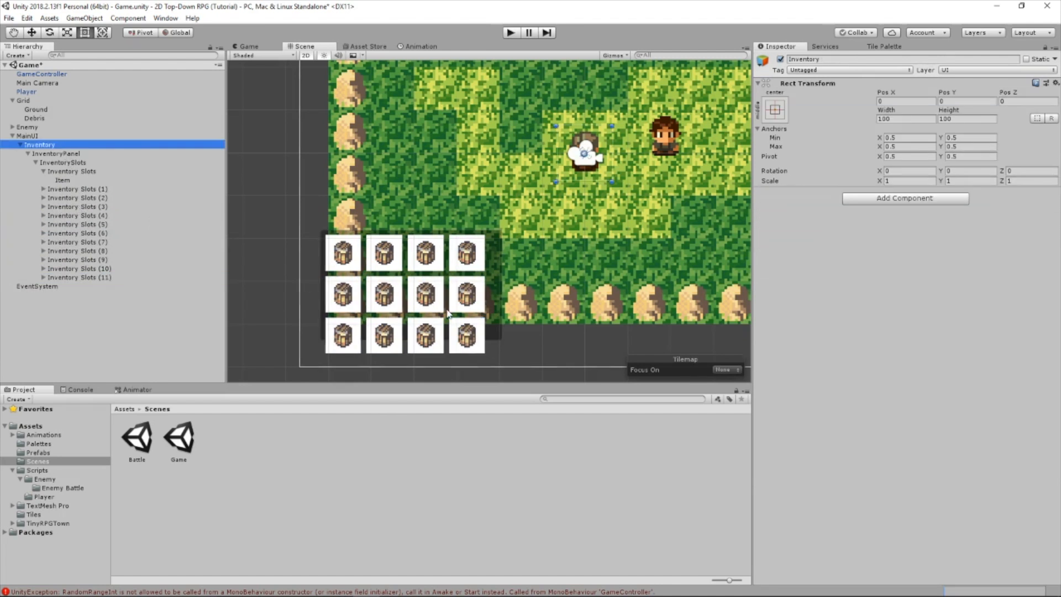
{"action": "left_click", "coordinate": [56, 152]}
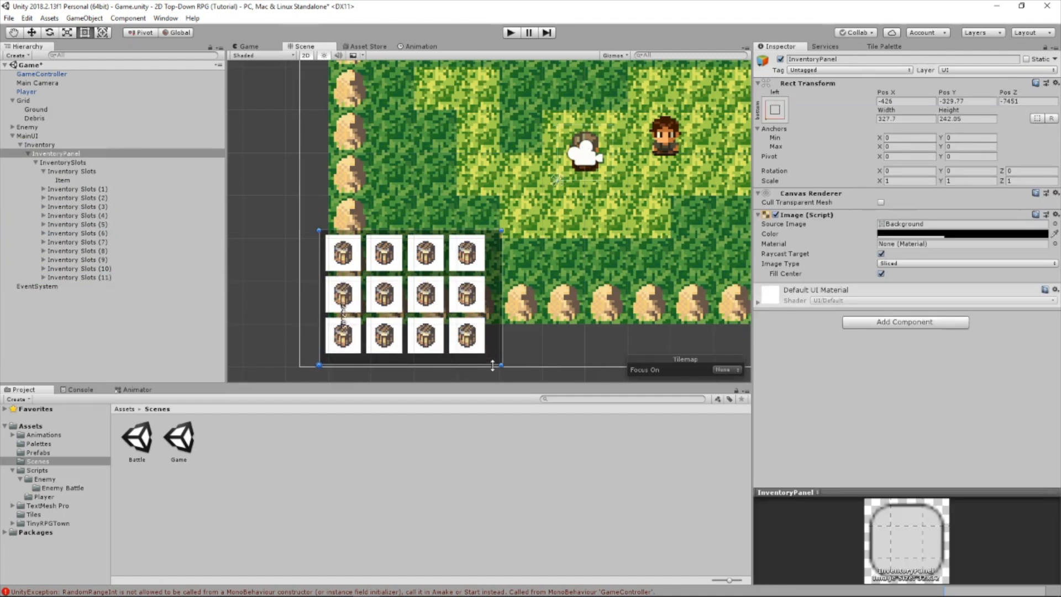
{"action": "left_click", "coordinate": [64, 161]}
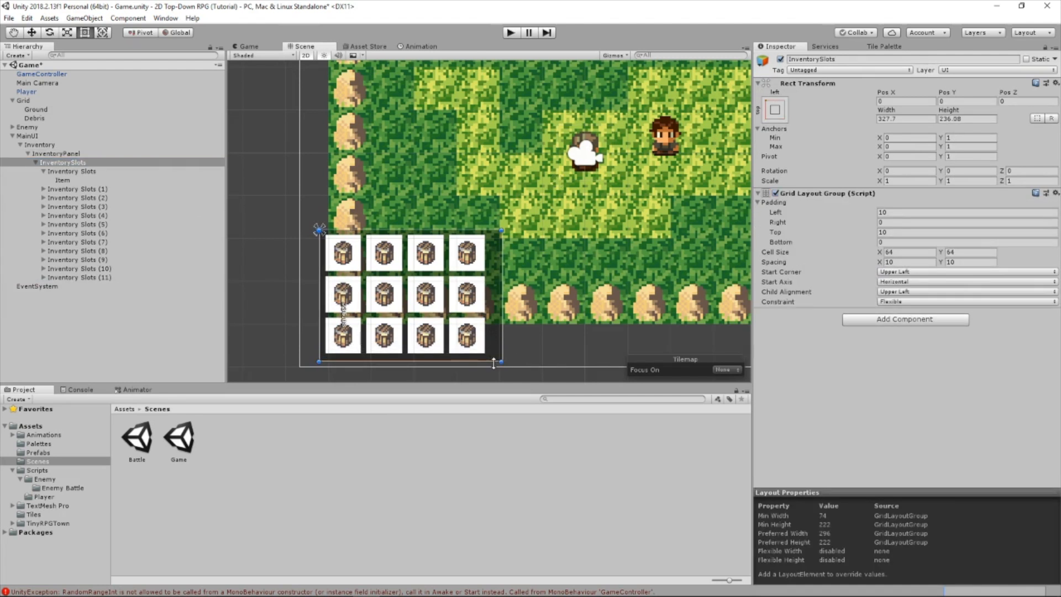
{"action": "mouse_move", "coordinate": [341, 206]}
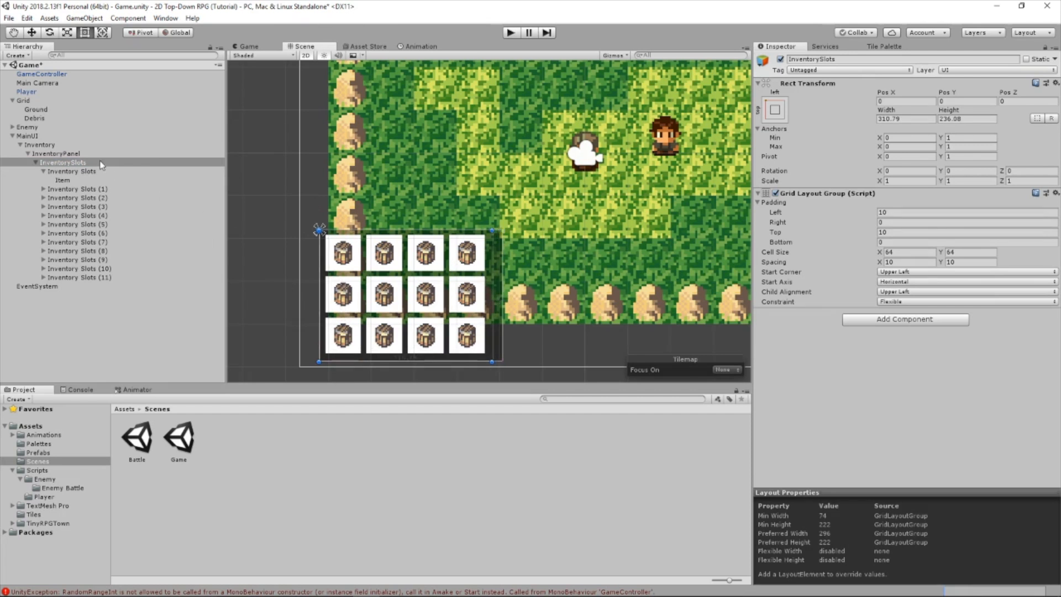
Narrow the panel and match InventorySlots to about 301 wide
{"action": "left_click", "coordinate": [57, 153]}
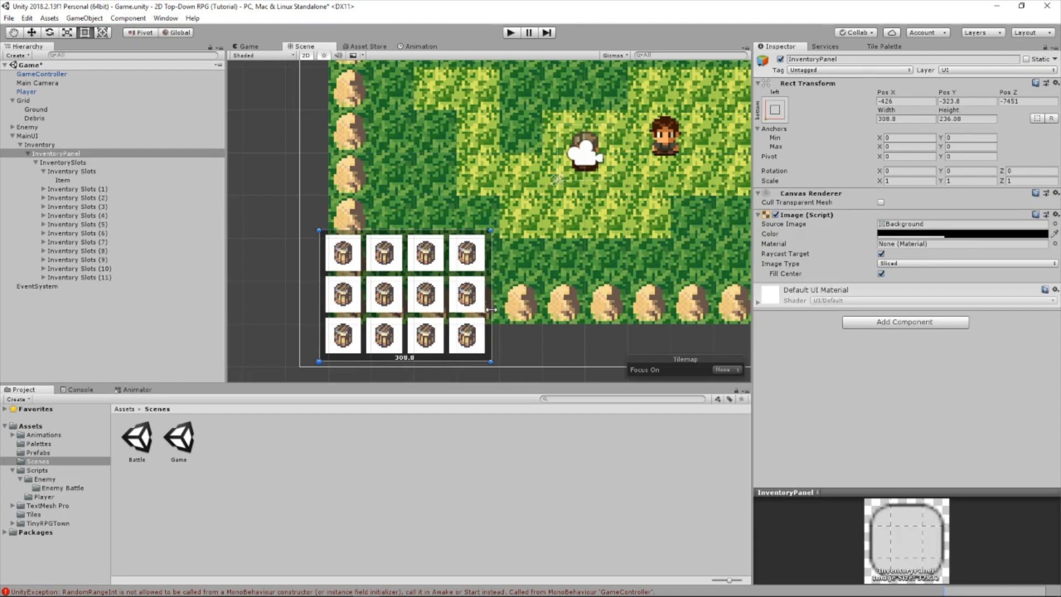
{"action": "left_click", "coordinate": [62, 162]}
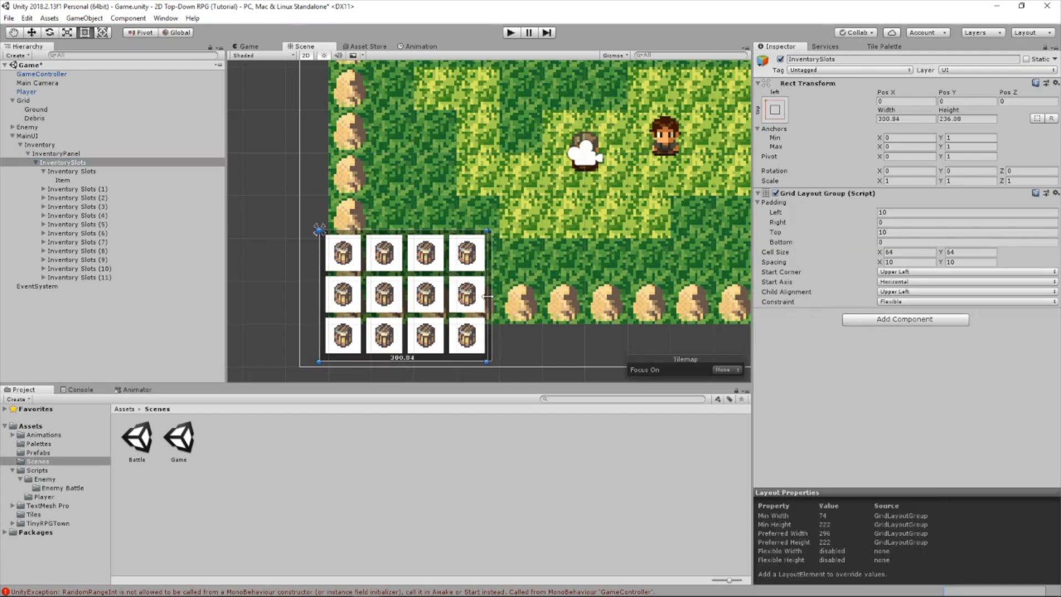
{"action": "left_click", "coordinate": [71, 170]}
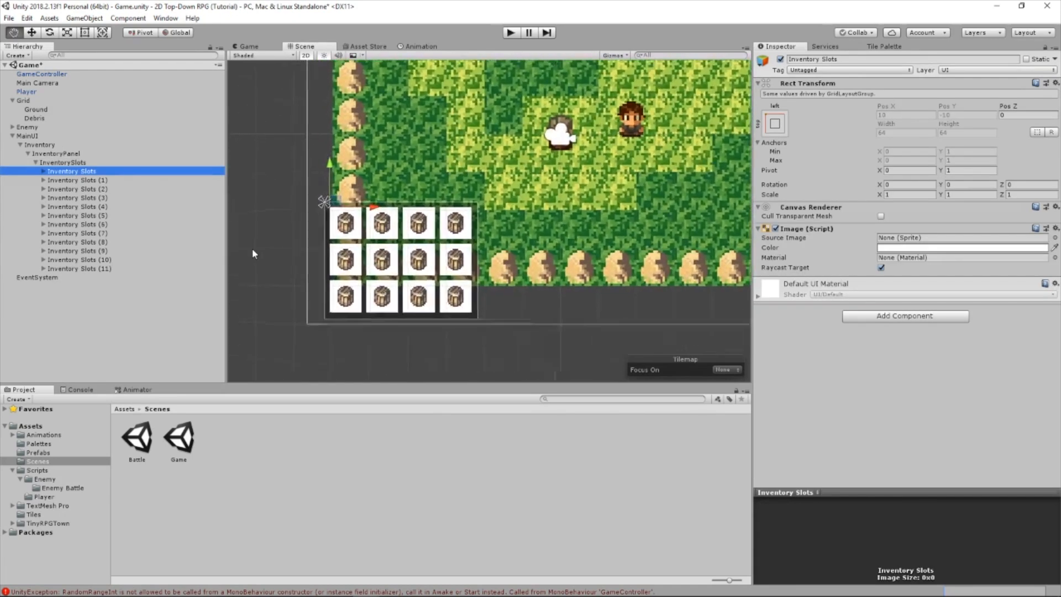